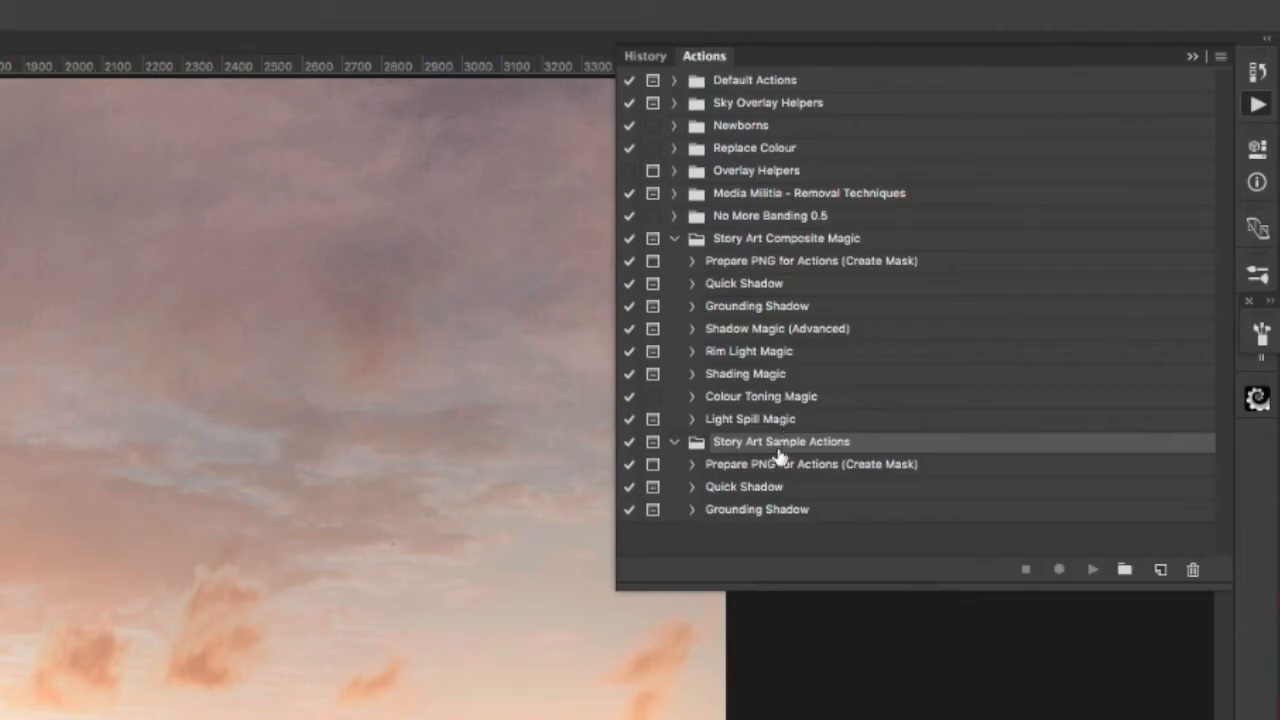
Run the 'Prepare PNG for Actions (Create Mask)' action so the Baby Deer layer gets a mask
{"action": "left_click", "coordinate": [786, 238]}
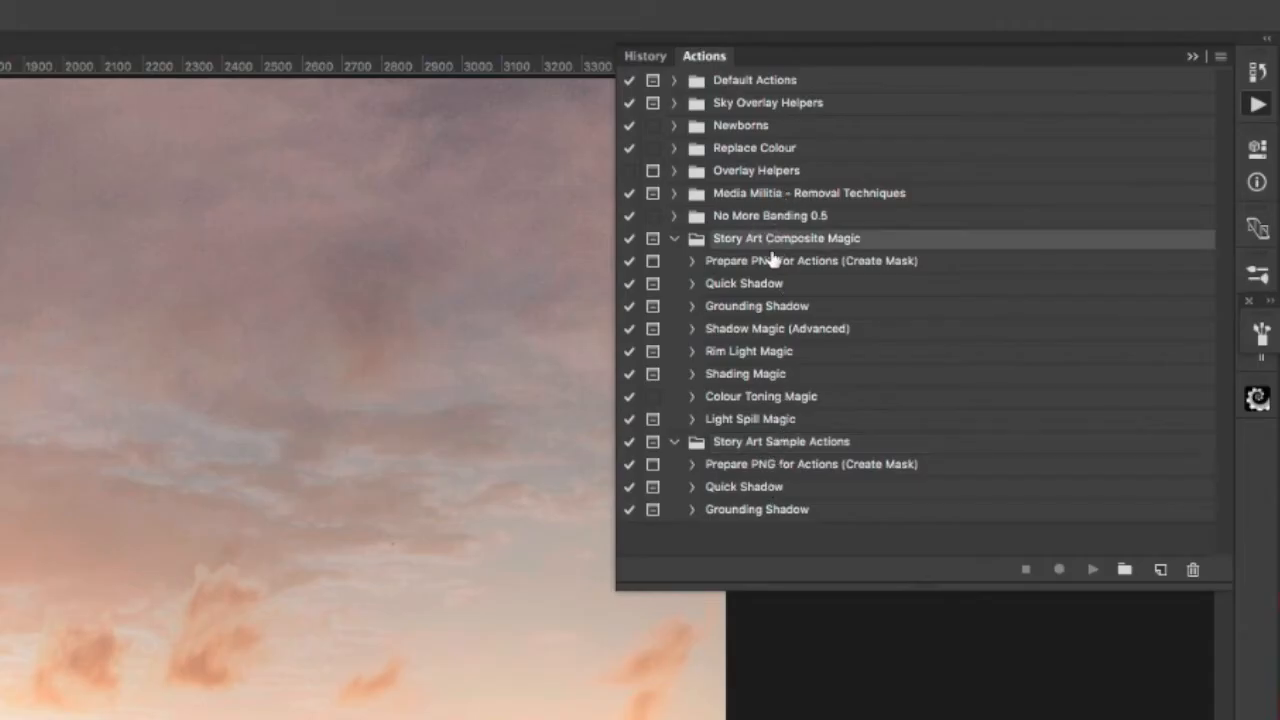
{"action": "mouse_move", "coordinate": [776, 460]}
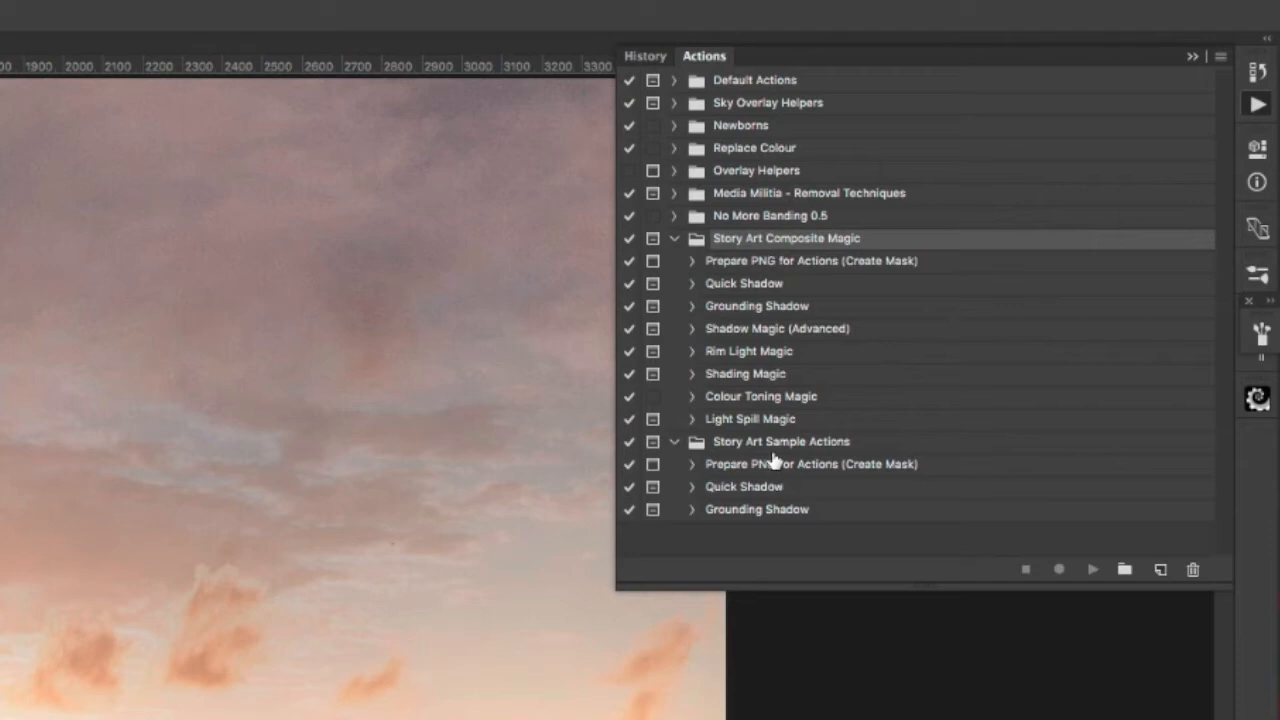
{"action": "mouse_move", "coordinate": [764, 456]}
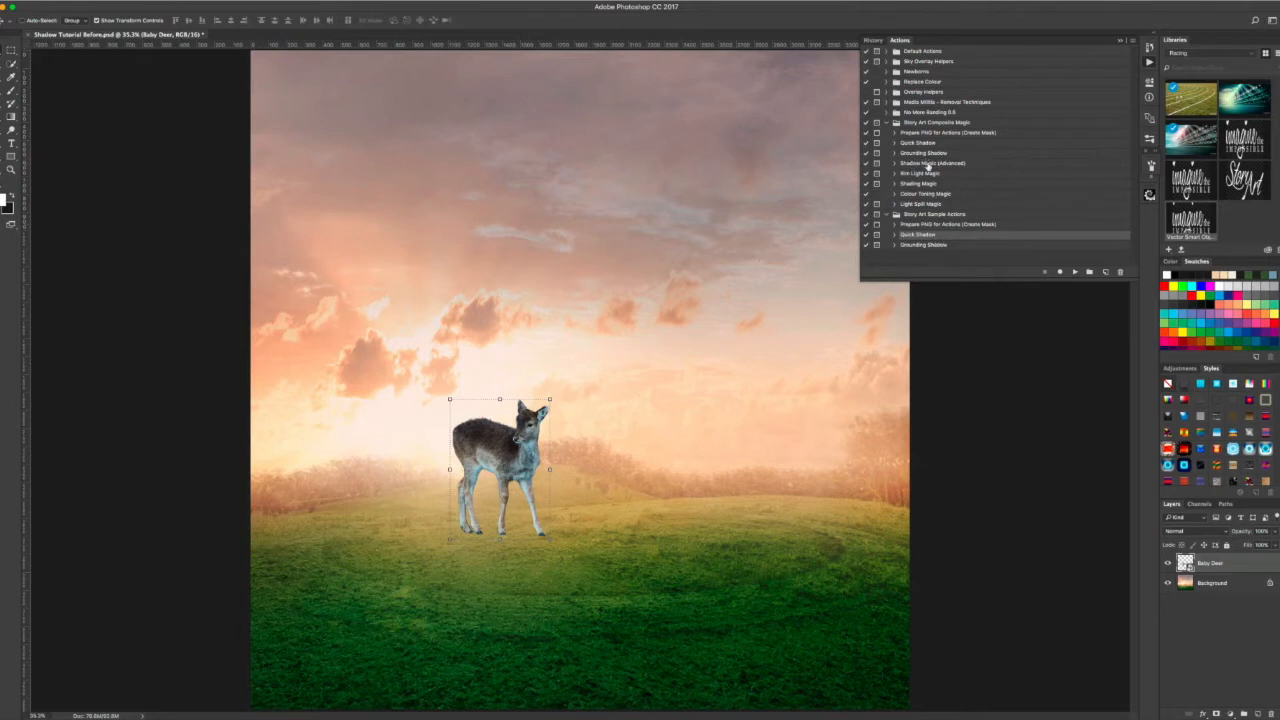
{"action": "left_click", "coordinate": [940, 164]}
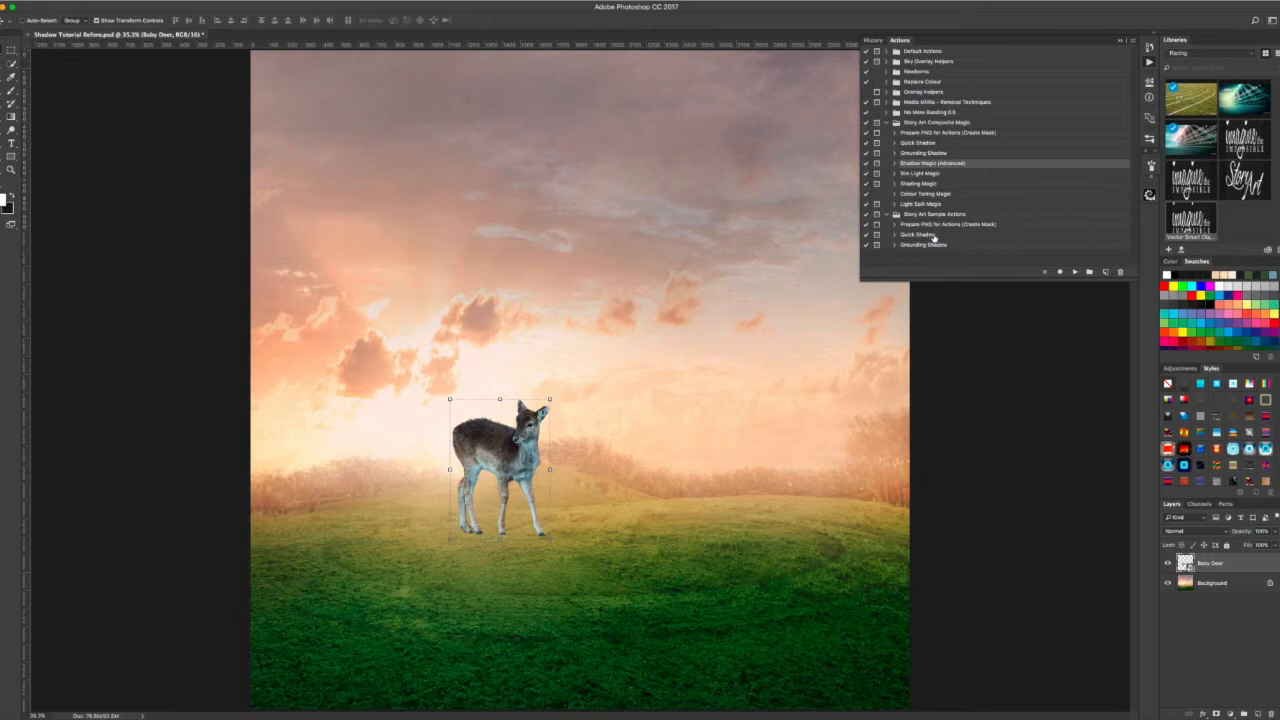
{"action": "left_click", "coordinate": [924, 234]}
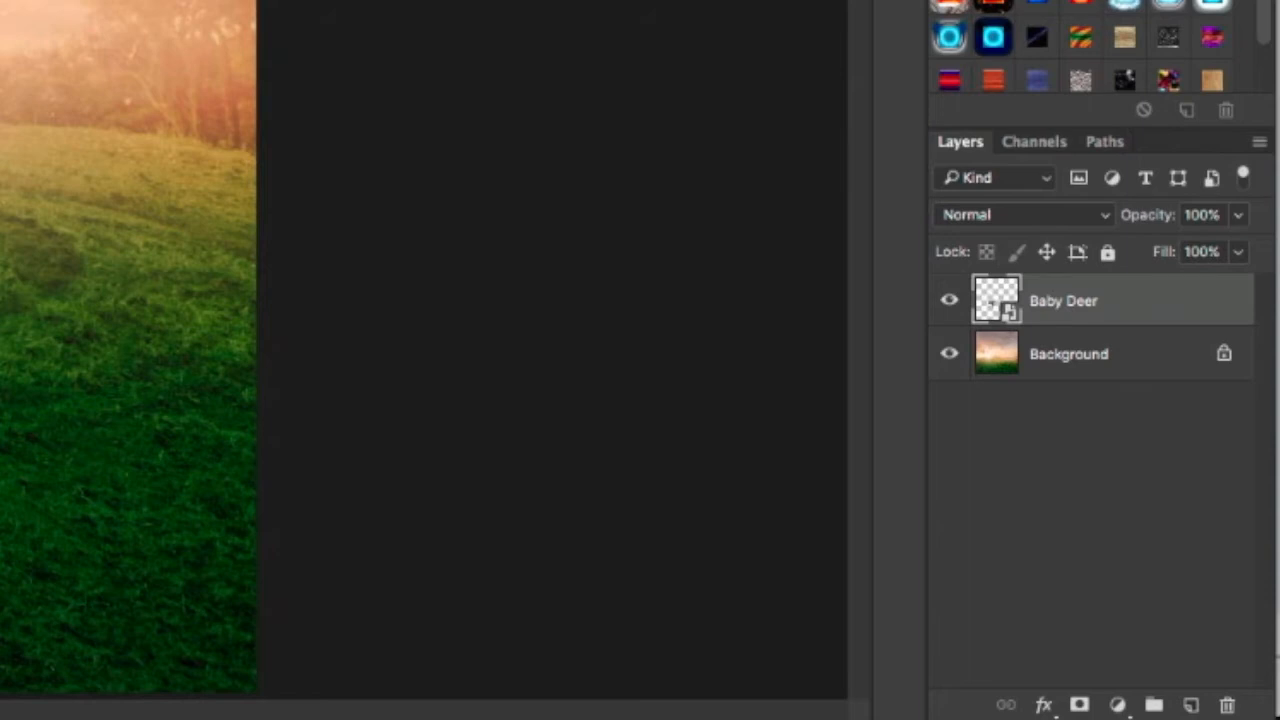
{"action": "mouse_move", "coordinate": [1012, 332]}
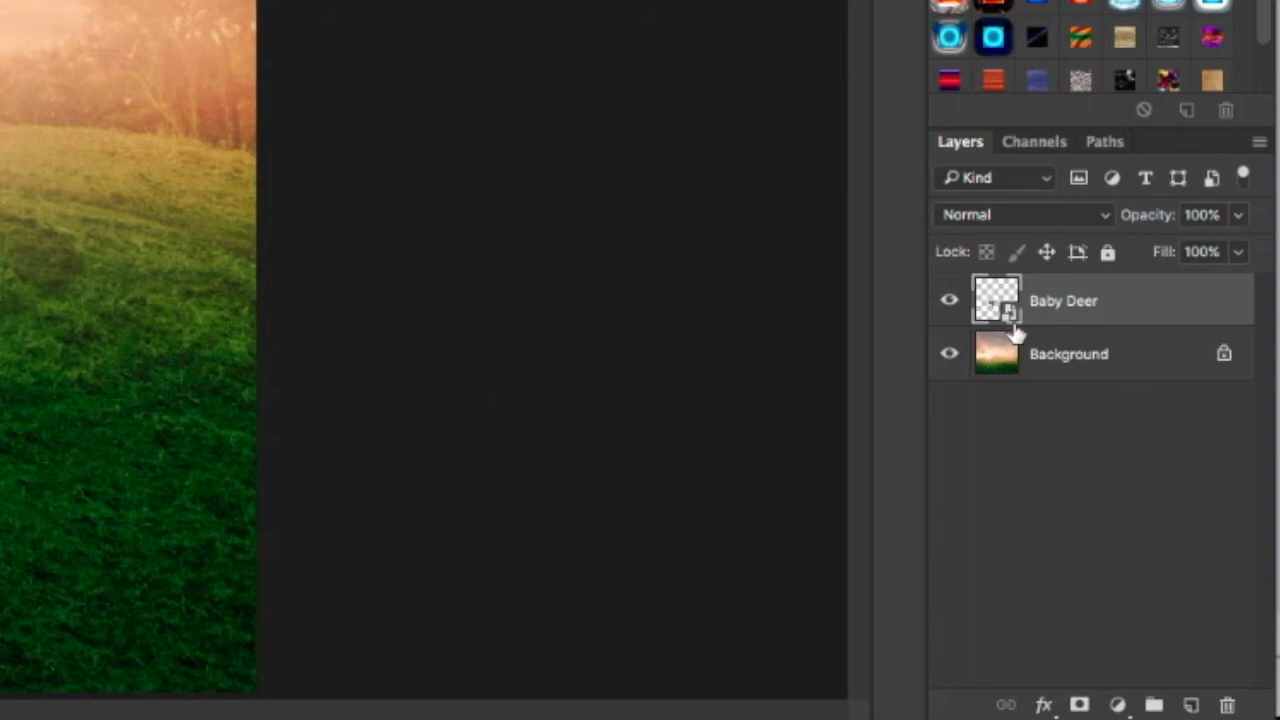
{"action": "mouse_move", "coordinate": [1140, 324]}
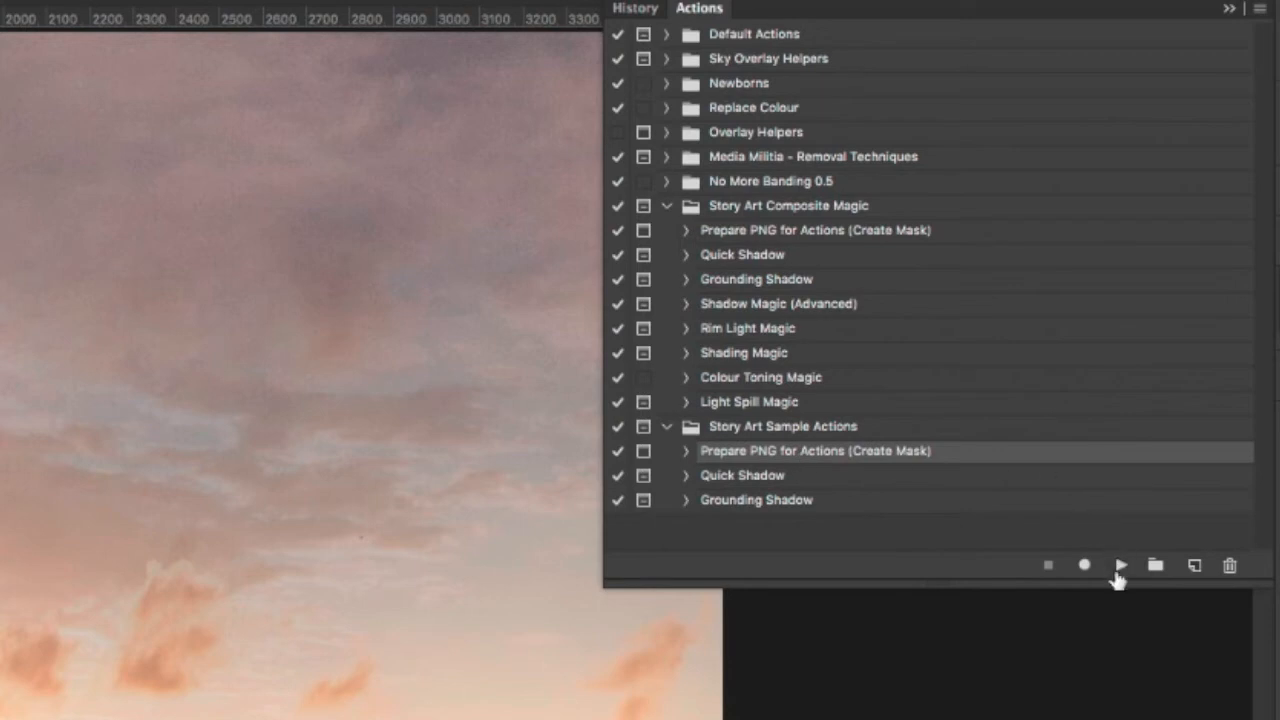
{"action": "left_click", "coordinate": [1120, 564]}
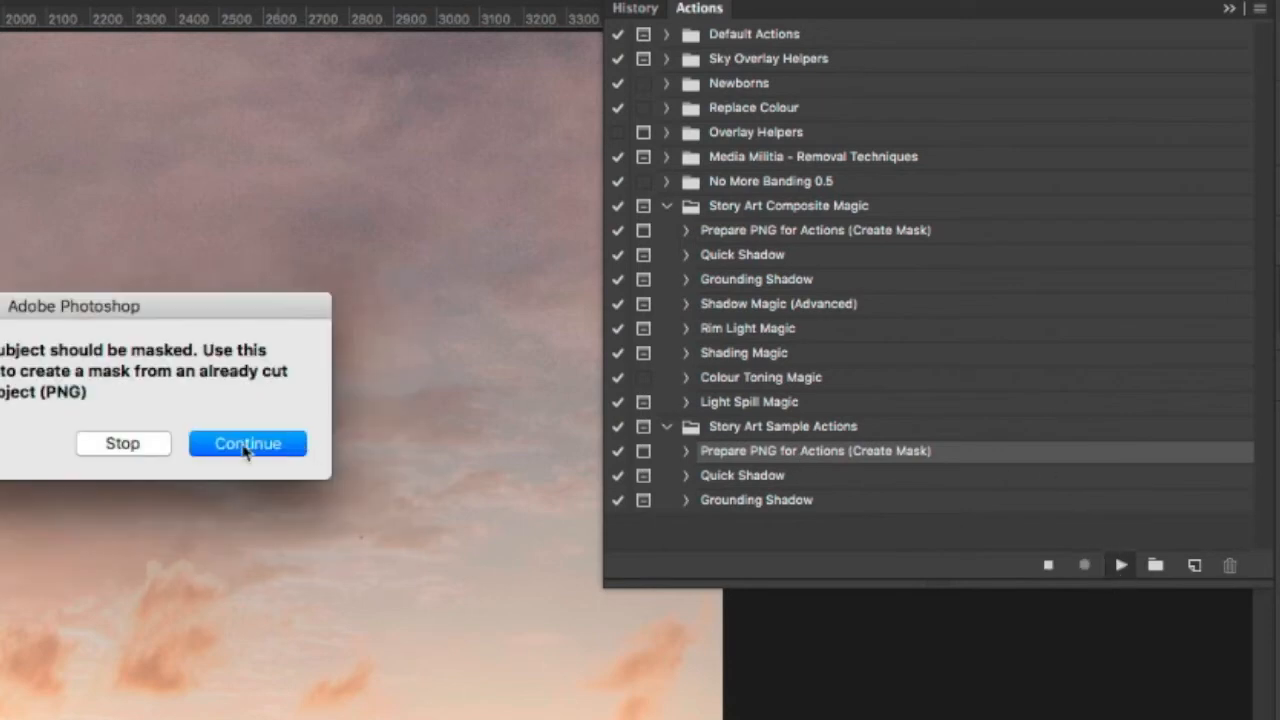
{"action": "left_click", "coordinate": [248, 444]}
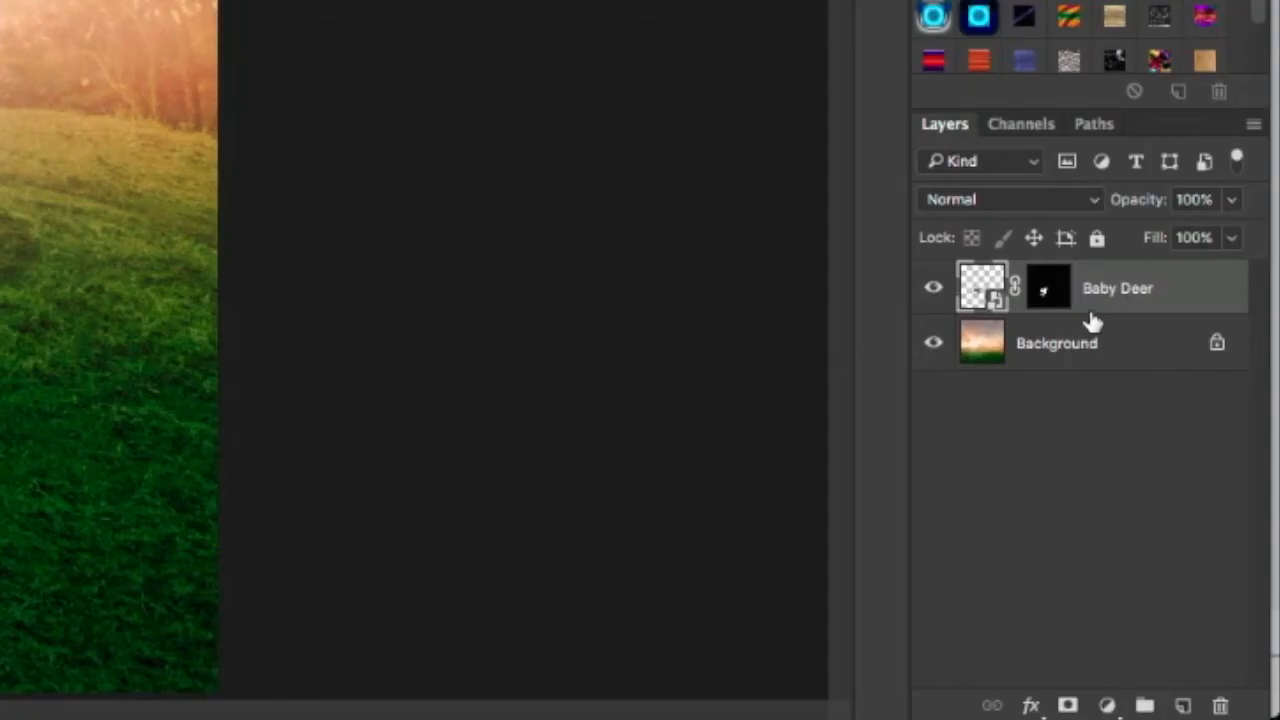
{"action": "mouse_move", "coordinate": [1110, 304]}
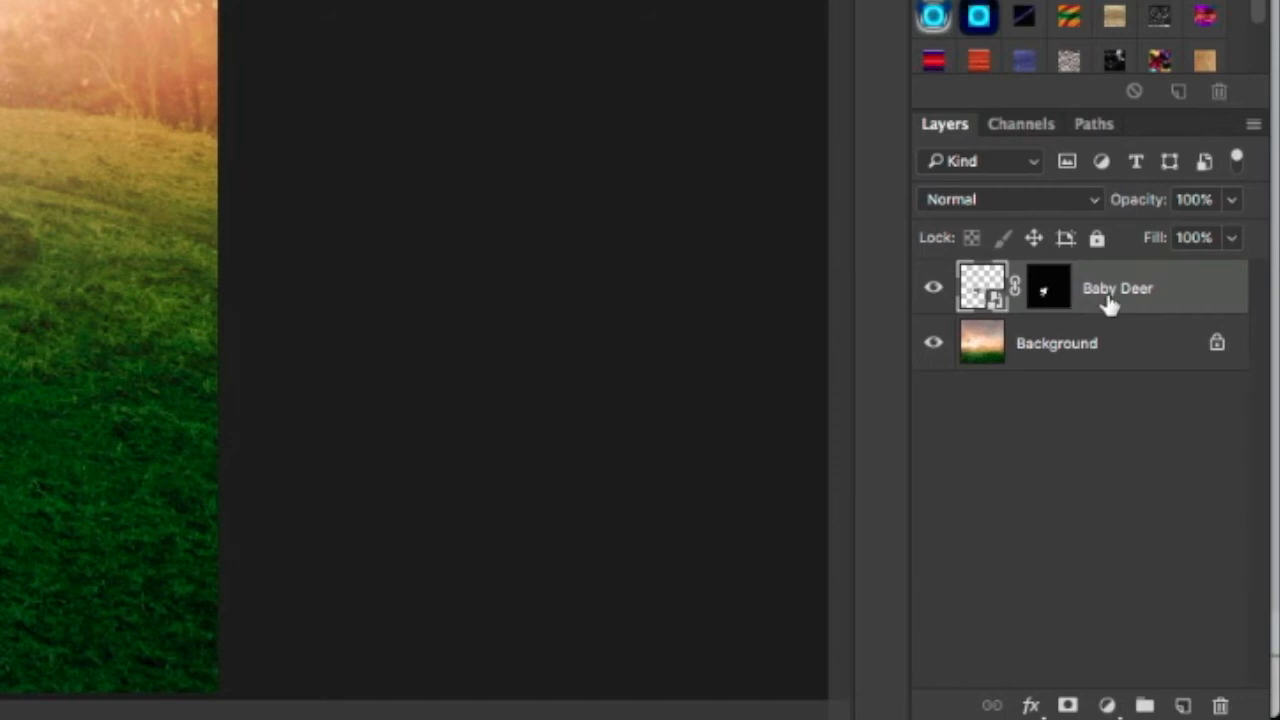
{"action": "mouse_move", "coordinate": [1152, 196]}
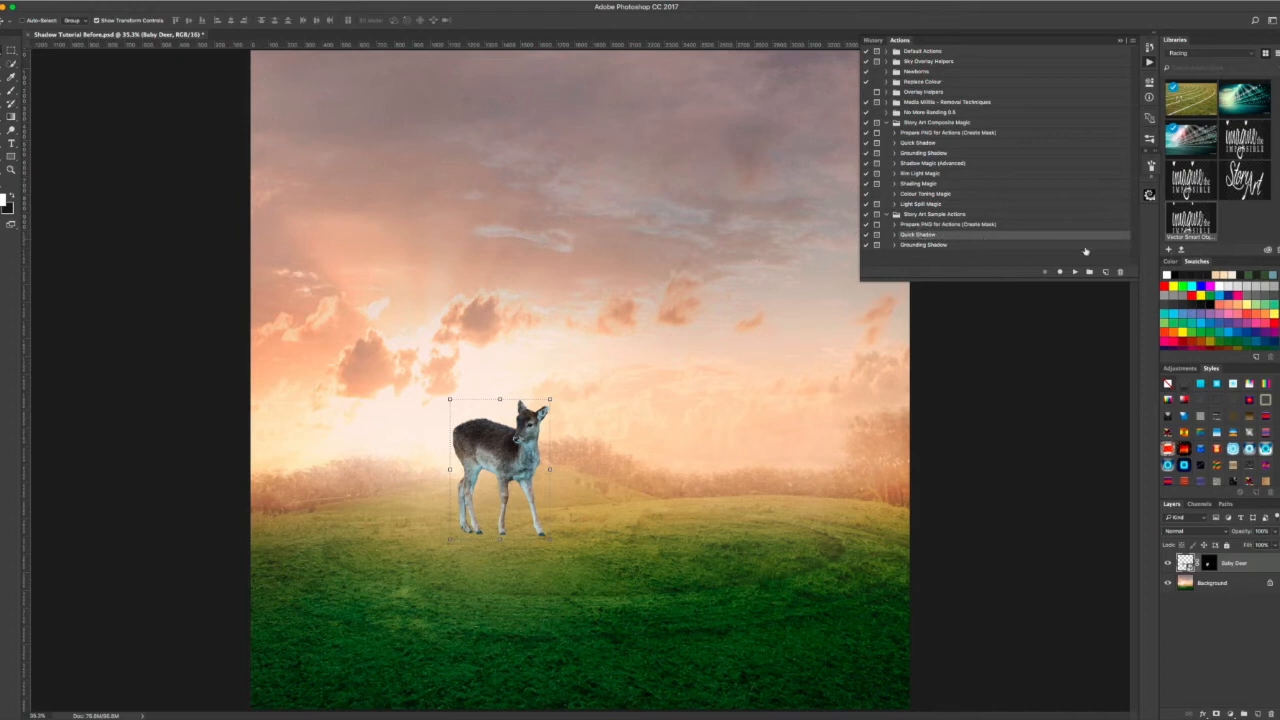
Run the Quick Shadow action and stop at its message, leaving the shadow in Free Transform
{"action": "left_click", "coordinate": [1060, 272]}
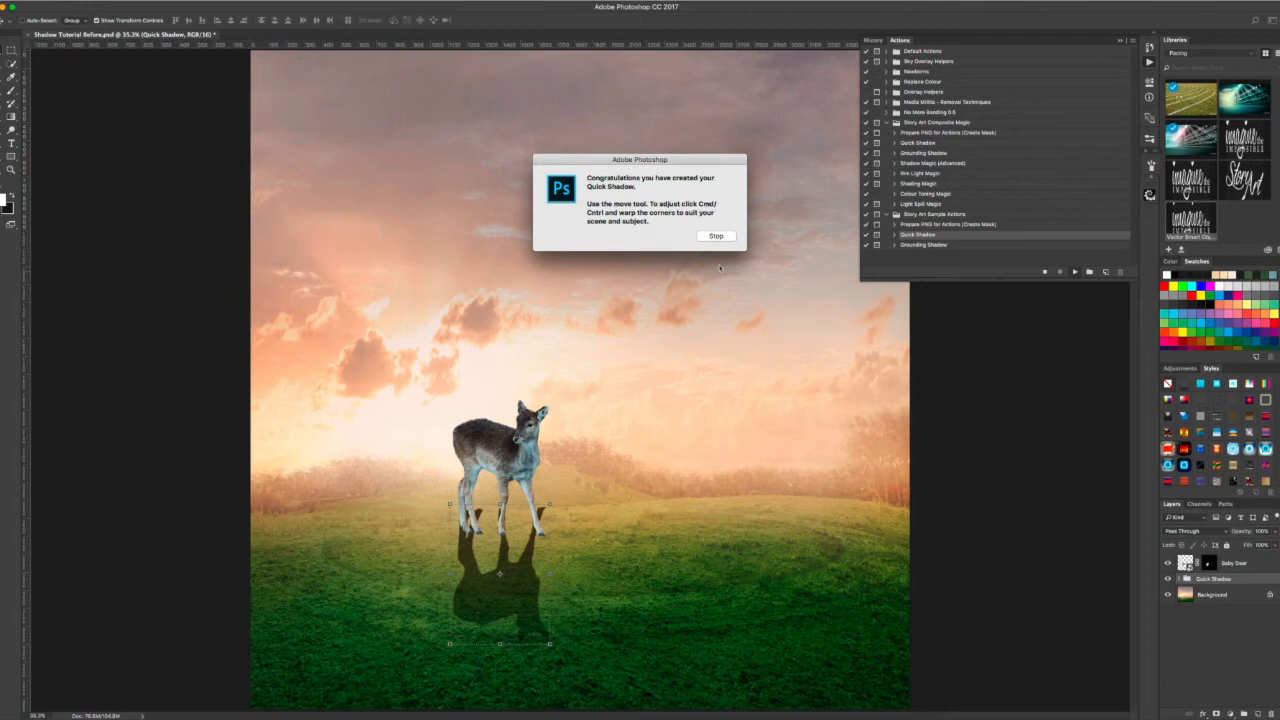
{"action": "mouse_move", "coordinate": [688, 306]}
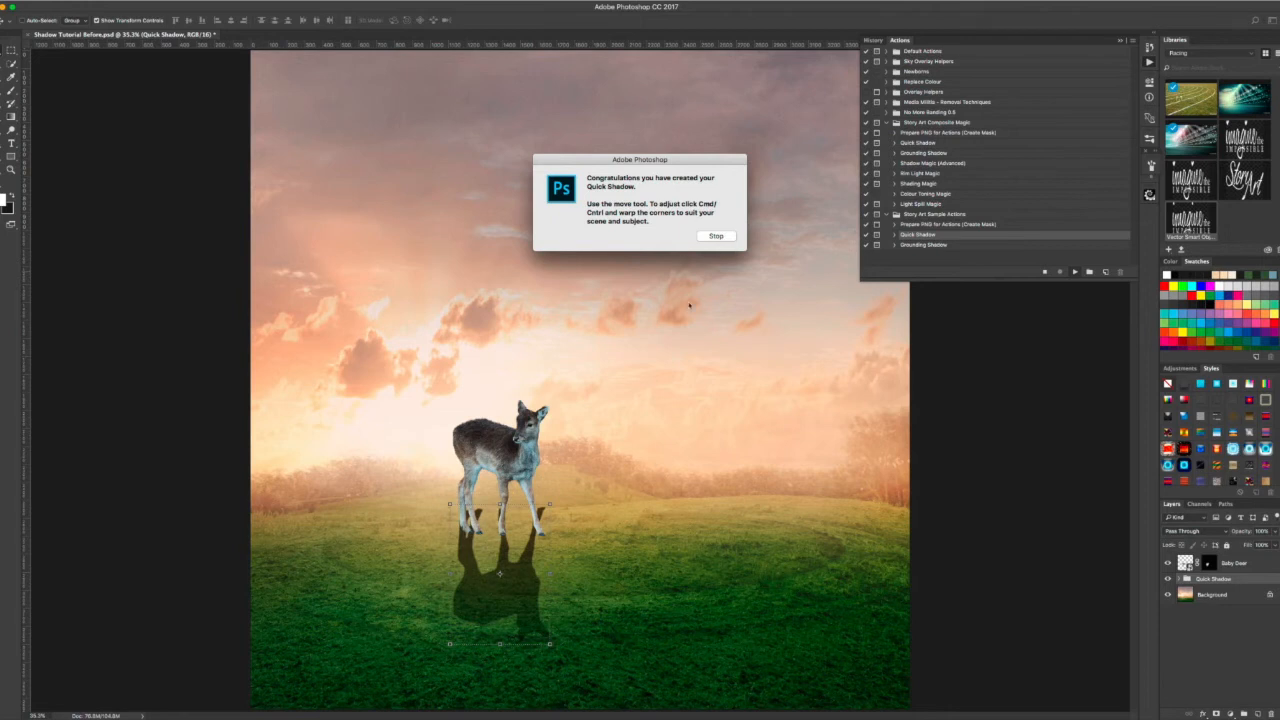
{"action": "left_click", "coordinate": [716, 236]}
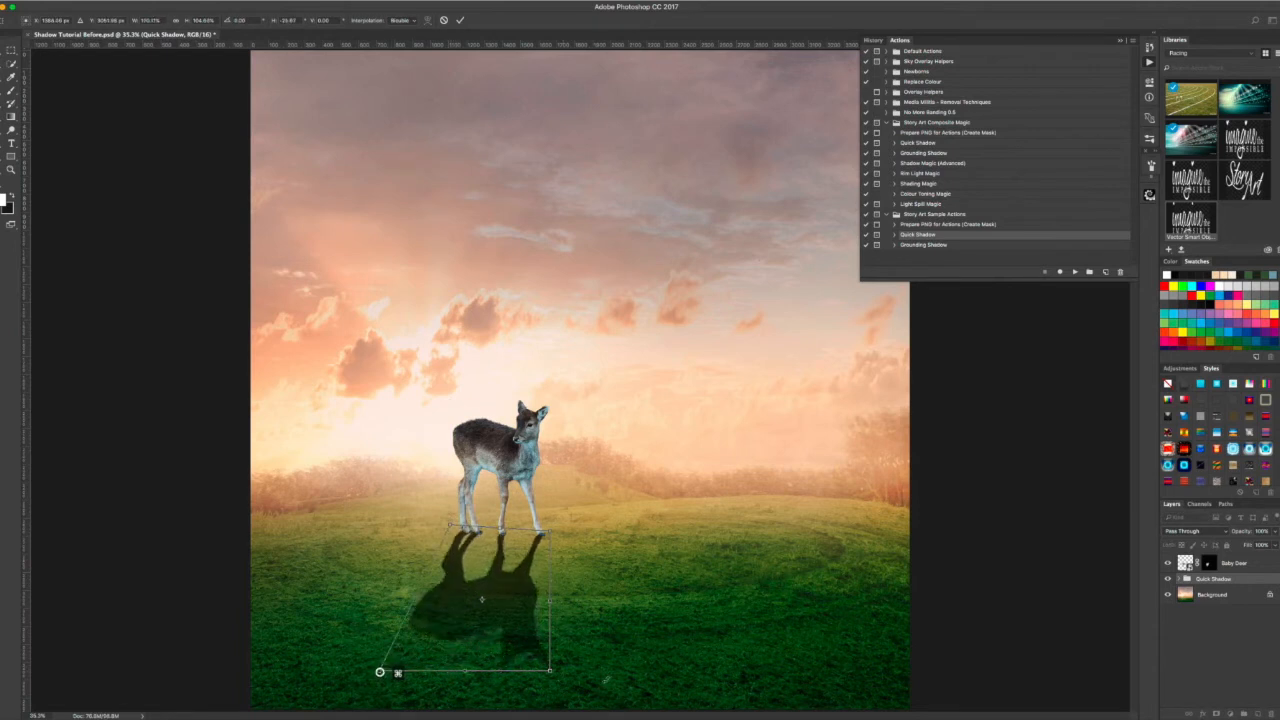
Distort the shadow's corner handles so it stretches diagonally behind the deer and commit it
{"action": "left_click_drag", "start_coordinate": [548, 672], "coordinate": [620, 664]}
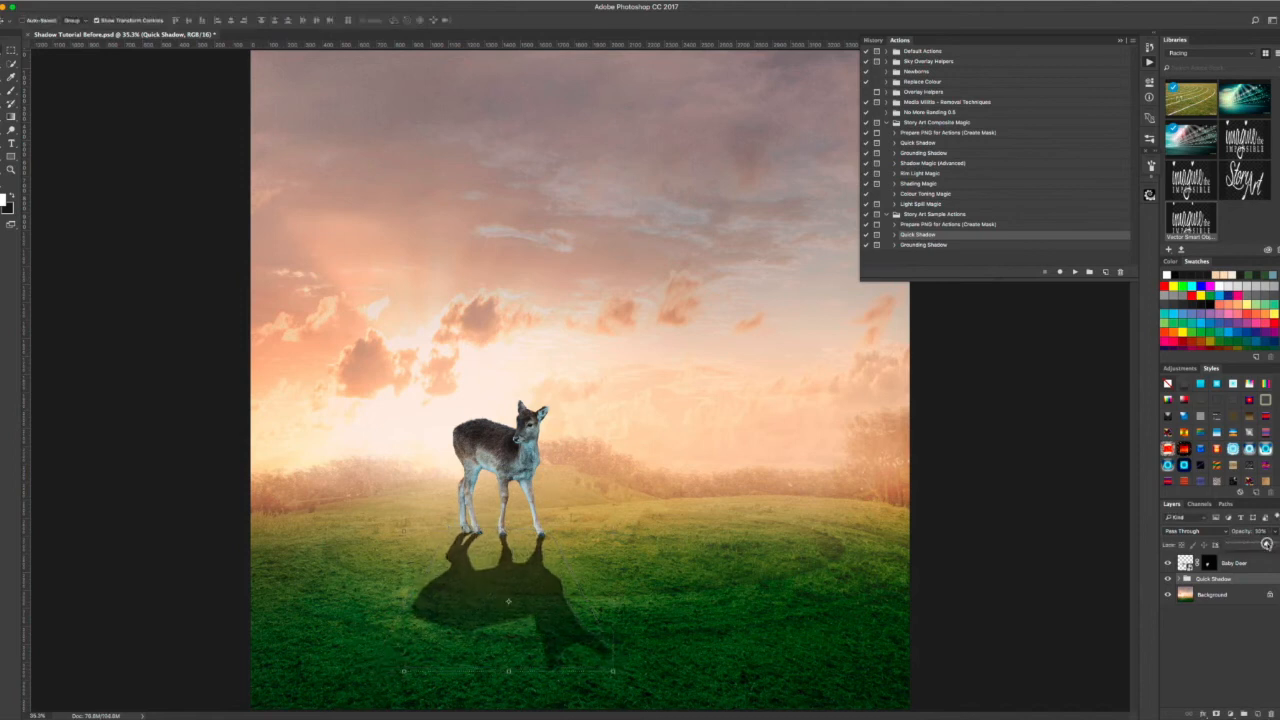
{"action": "left_click", "coordinate": [1212, 580]}
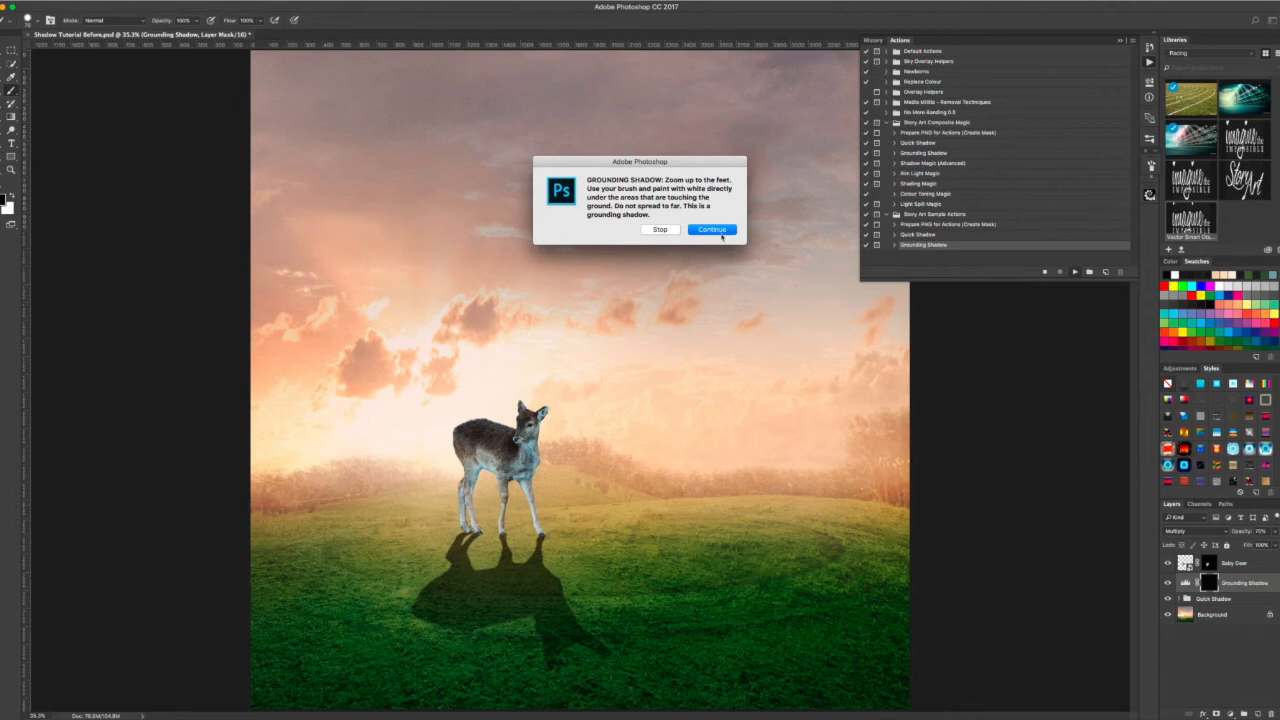
Continue the Grounding Shadow action so its layer mask is ready for brush painting
{"action": "left_click", "coordinate": [712, 230]}
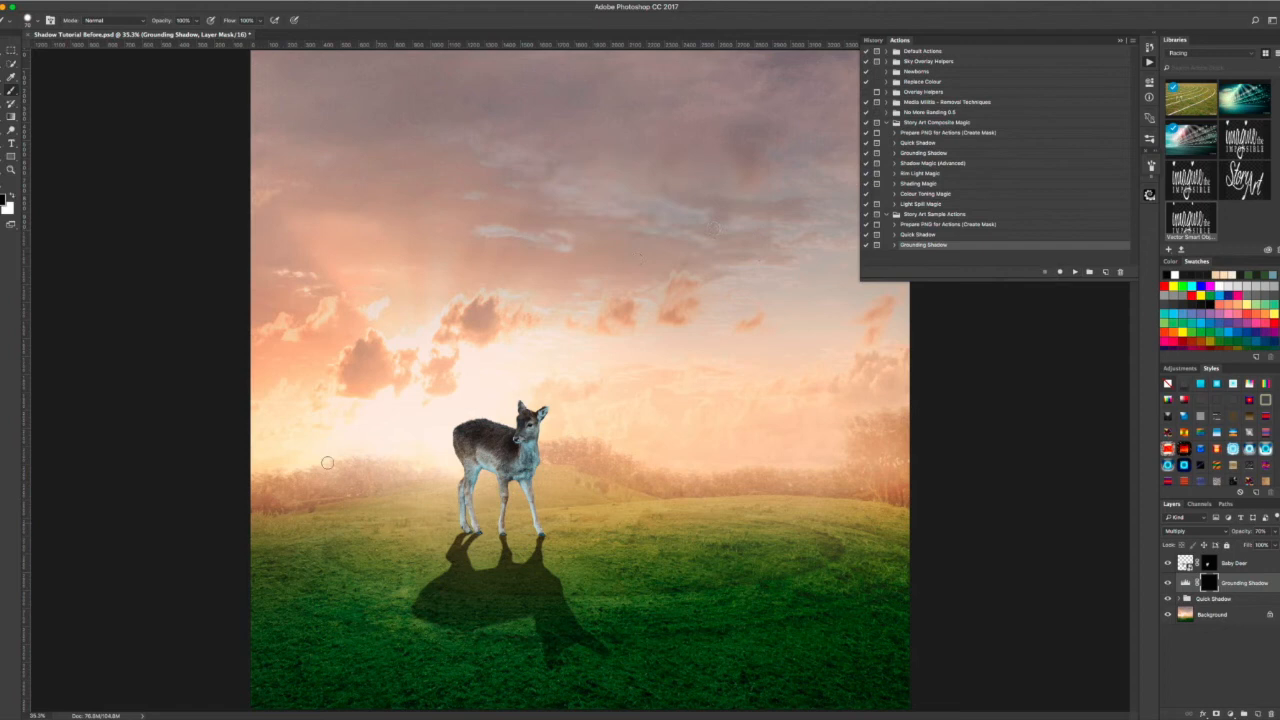